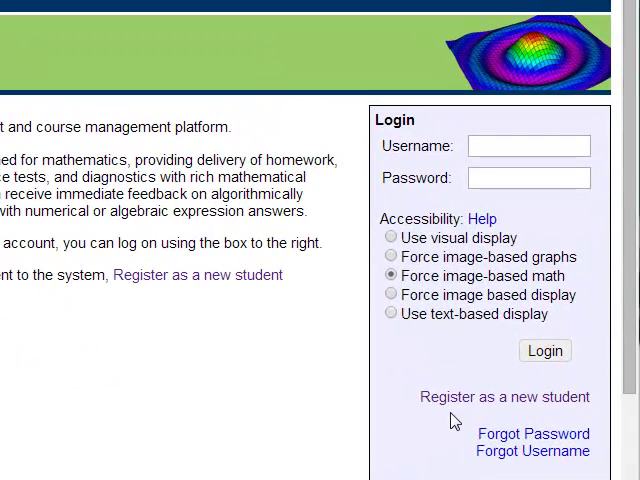
Step: Enter the username in the Login panel's Username field
click(504, 396)
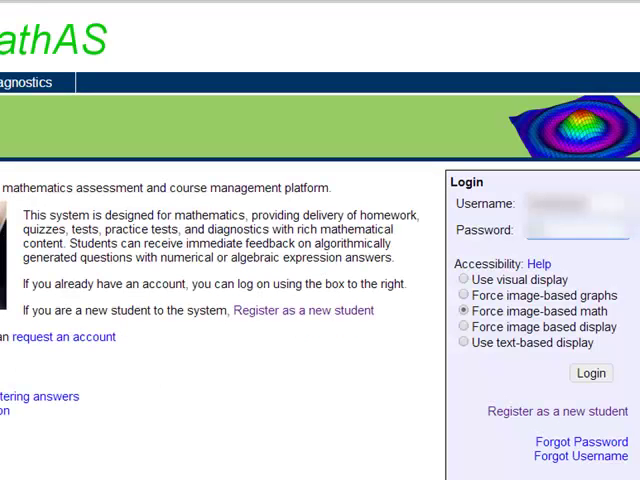
mouse_move(468, 328)
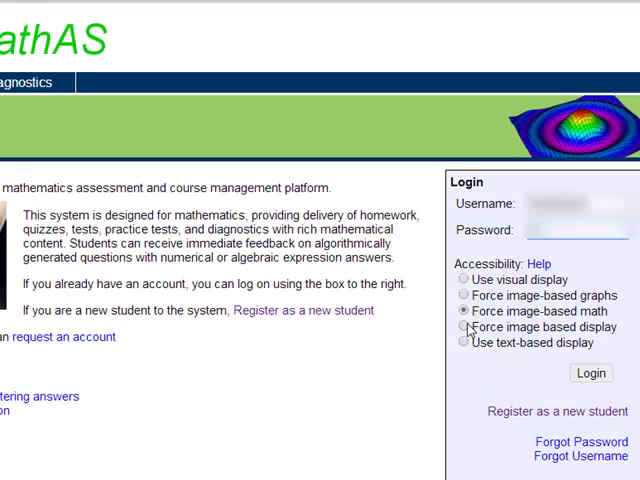
Step: Log in as a student and open 'Calculus 1 Fall 2014' from Courses you're taking
click(464, 326)
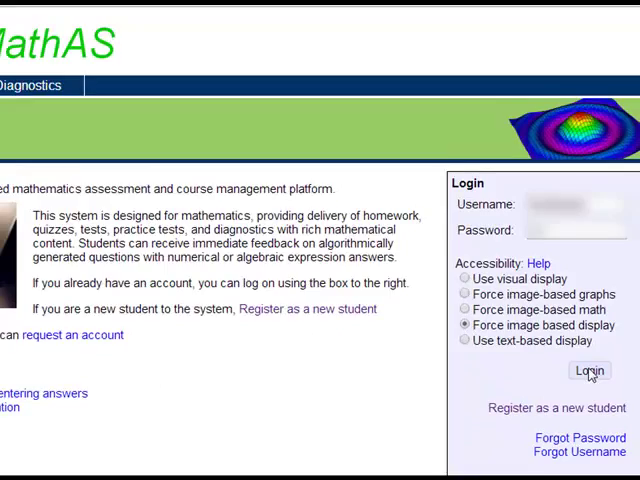
click(588, 372)
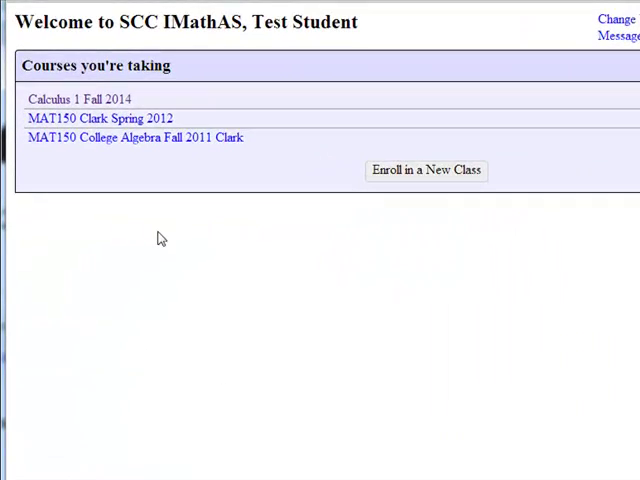
mouse_move(76, 100)
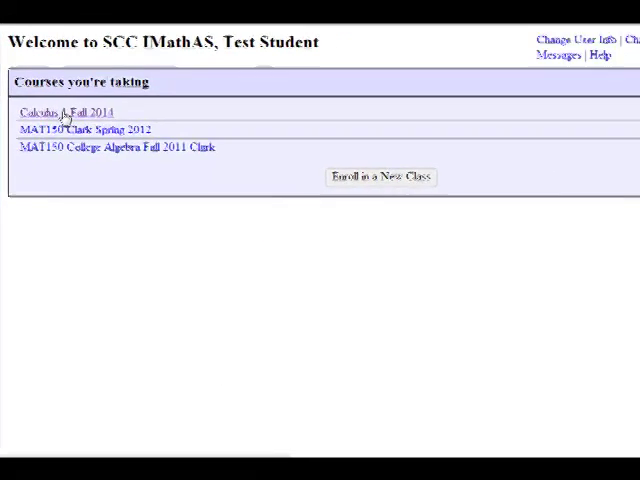
click(62, 112)
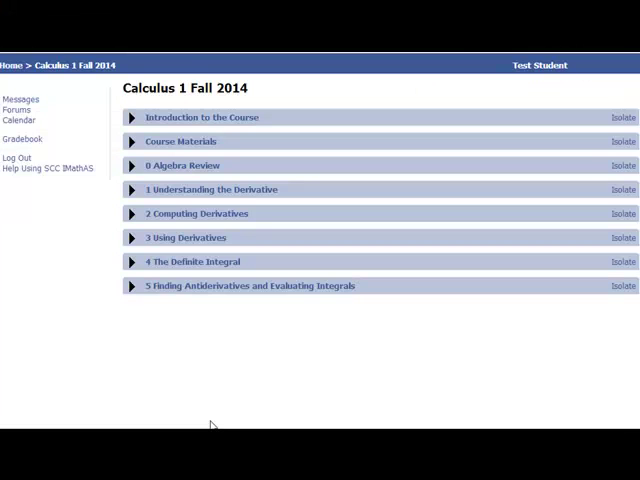
mouse_move(100, 164)
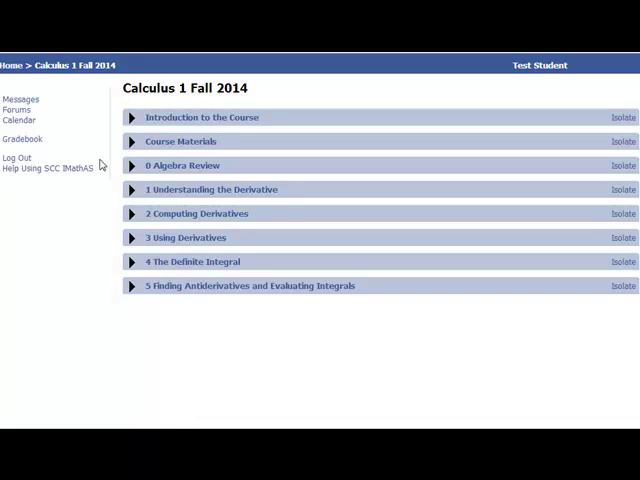
scroll(down, 3)
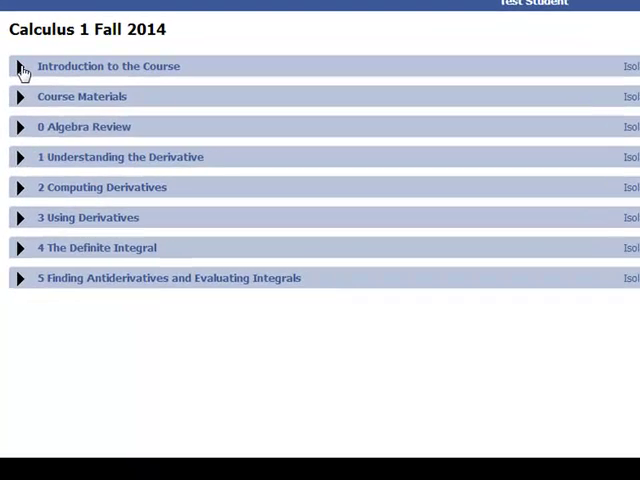
Step: Expand Introduction to the Course to show the Read Me, syllabus, quiz, homework and lesson video
click(108, 66)
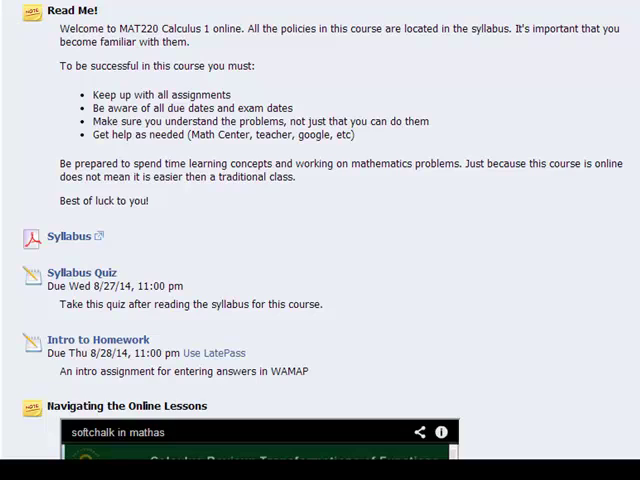
scroll(down, 3)
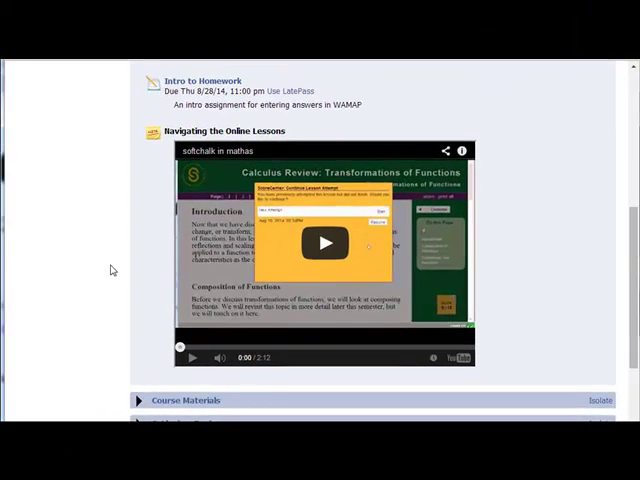
scroll(down, 3)
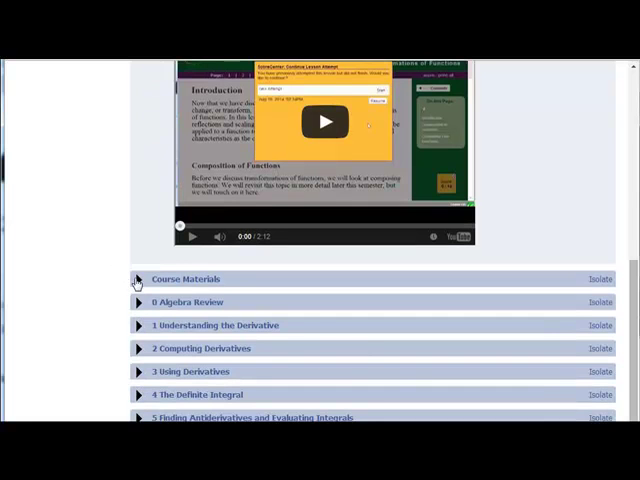
Step: Expand Course Materials to list the syllabus, Textbook, Supplements and Math Help Videos links
click(138, 280)
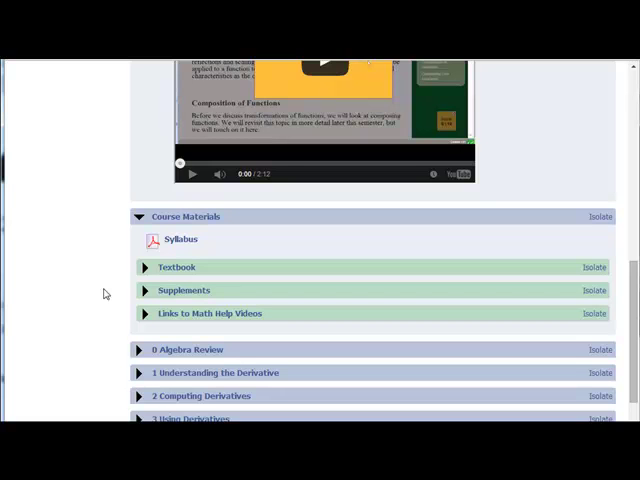
scroll(down, 3)
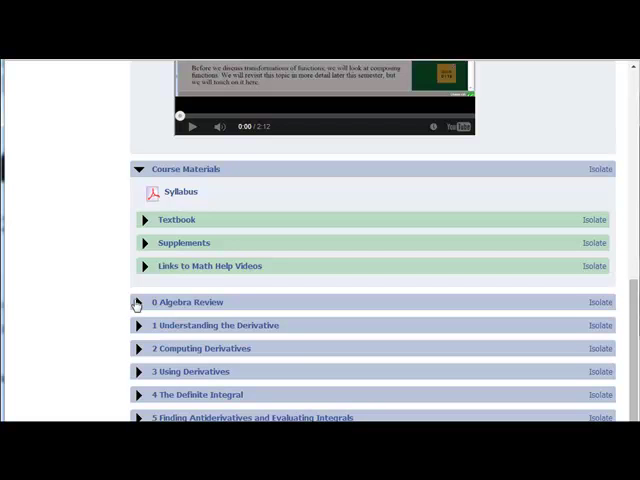
Step: Expand 0 Algebra Review to browse its lessons and homework, then expand 1 Understanding the Derivative
click(138, 302)
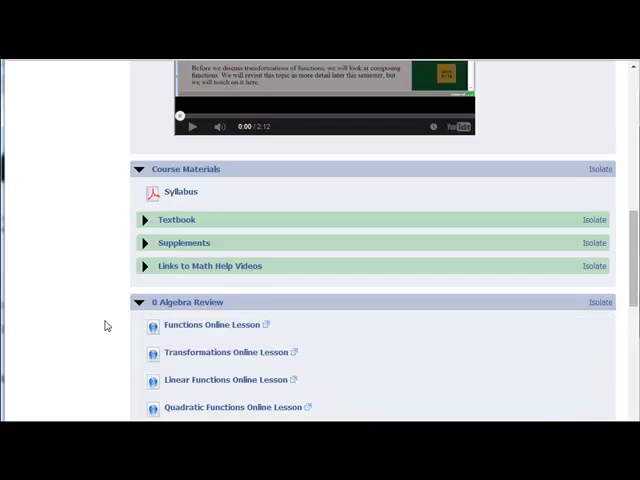
scroll(down, 3)
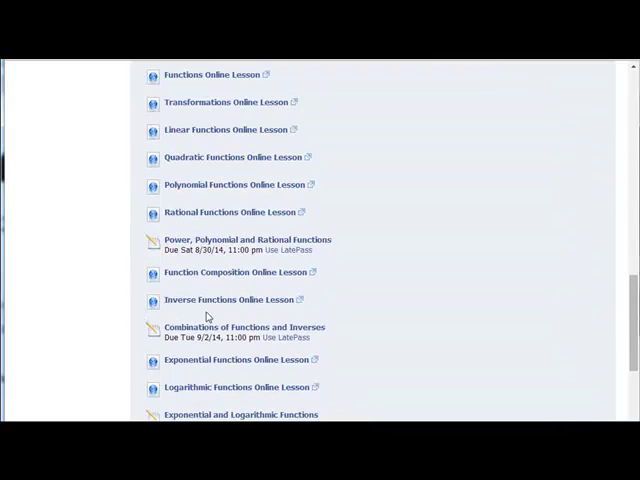
scroll(down, 3)
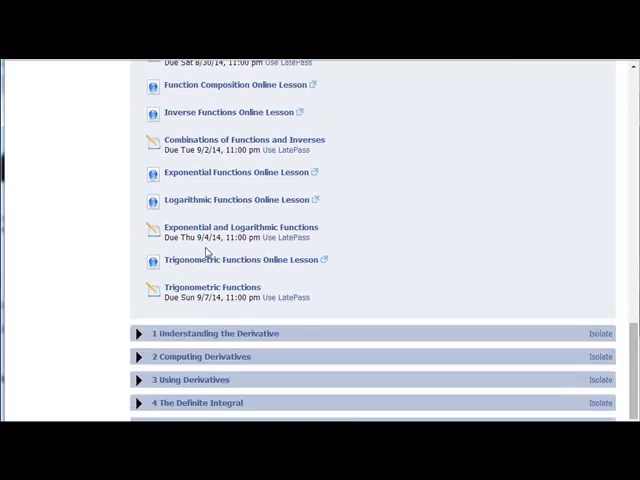
scroll(down, 3)
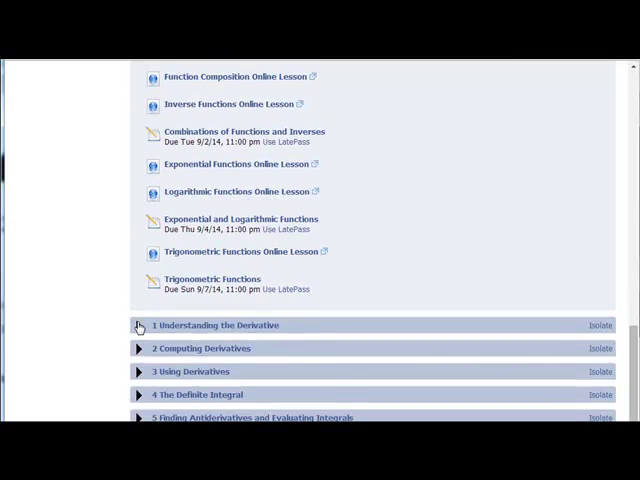
click(140, 324)
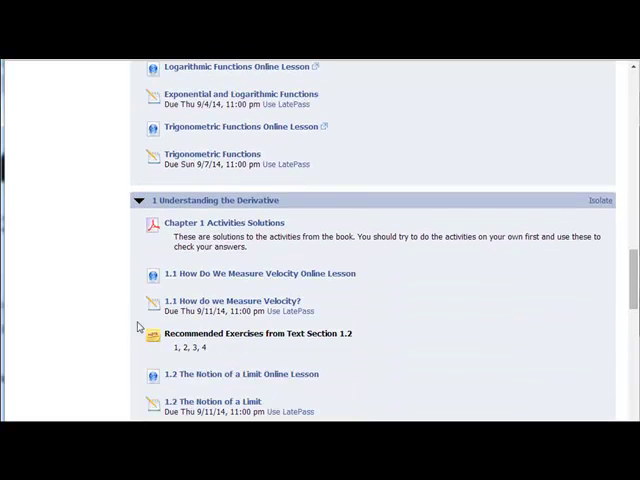
scroll(up, 3)
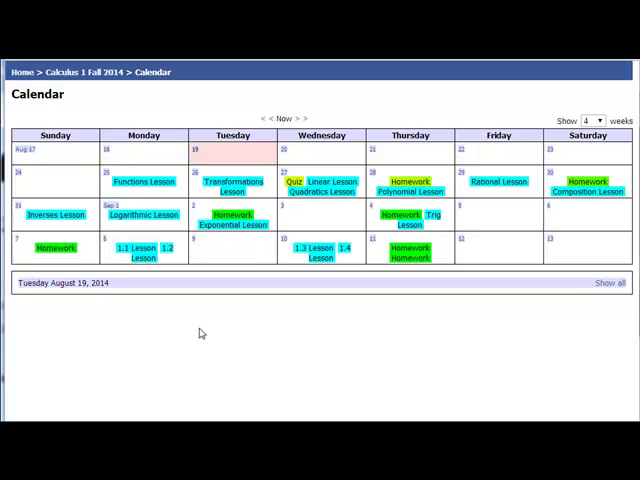
Step: Return to the Calculus 1 Fall 2014 course page via the breadcrumb
click(84, 72)
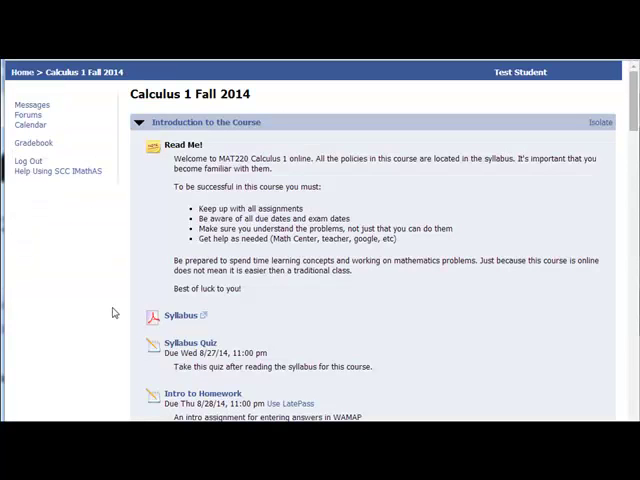